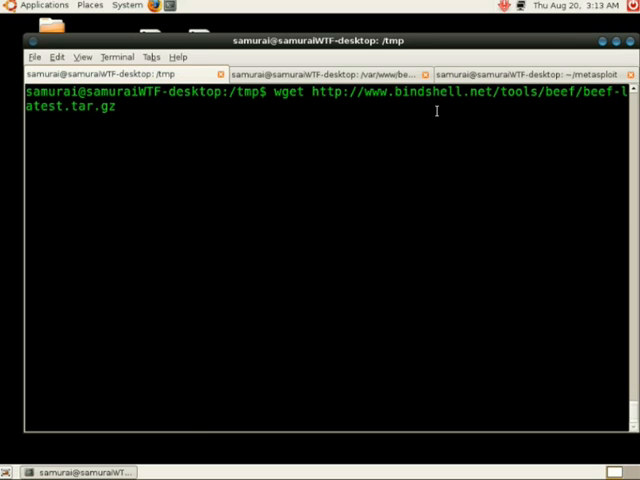
Step: Download beef-latest.tar.gz into /tmp with wget from bindshell.net
key(Return)
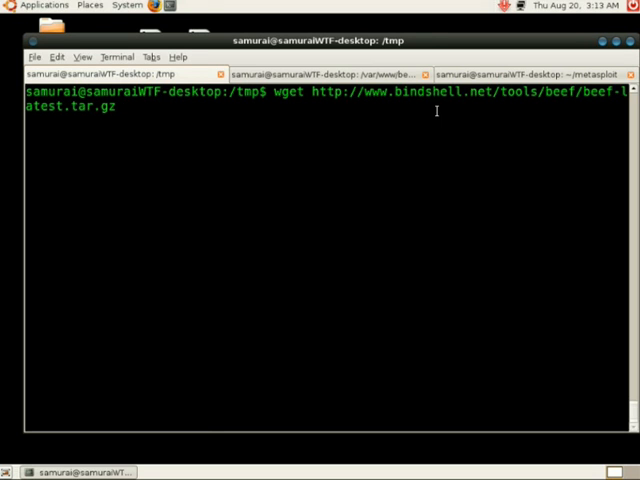
key(Return)
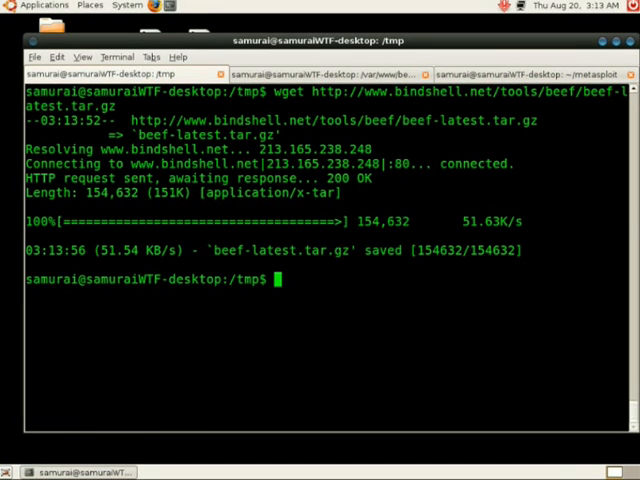
Step: Move to /var/www, rename the old beef folder to beef.orig and begin extracting the new archive with sudo tar
text(cd)
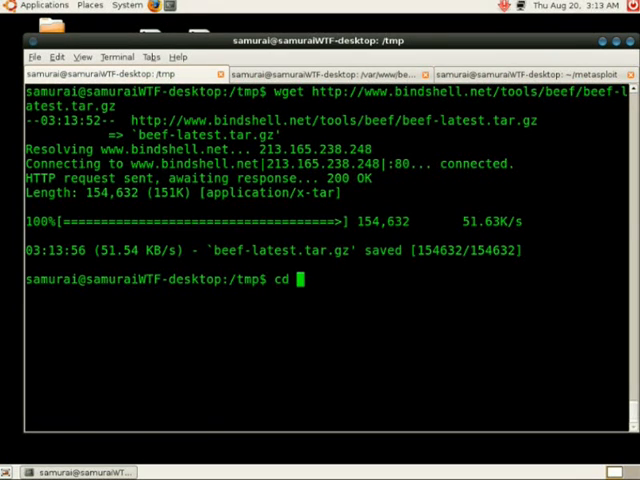
text(/var/www)
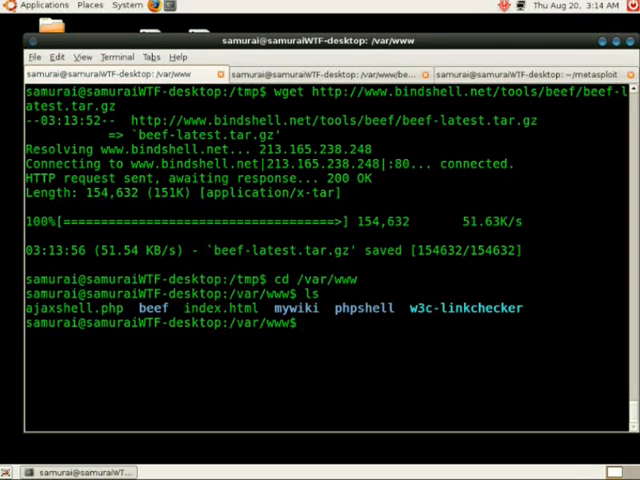
text(s)
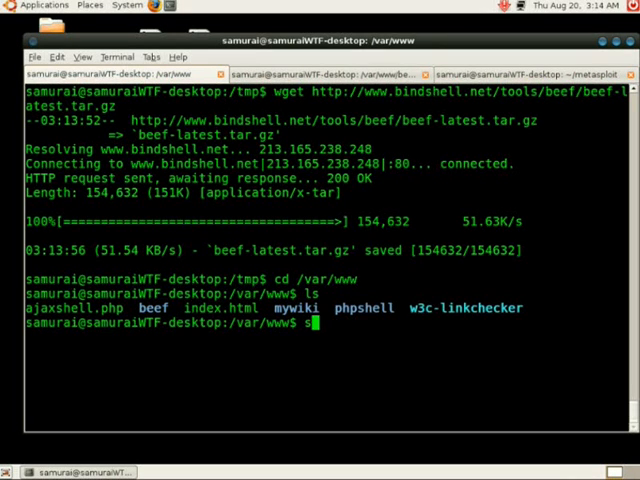
text(sudo mv beef beef.orig)
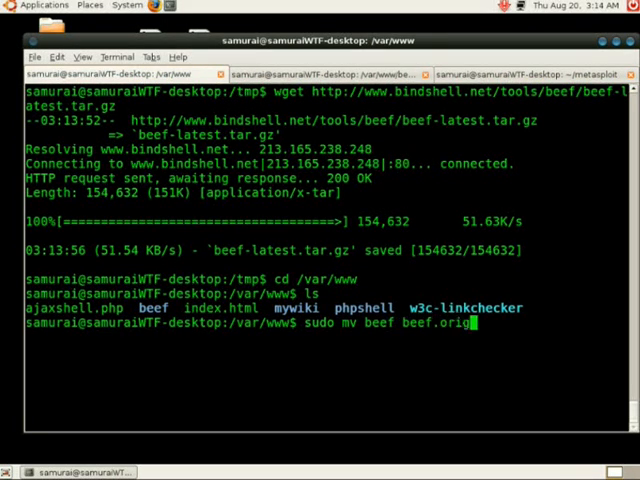
key(Return)
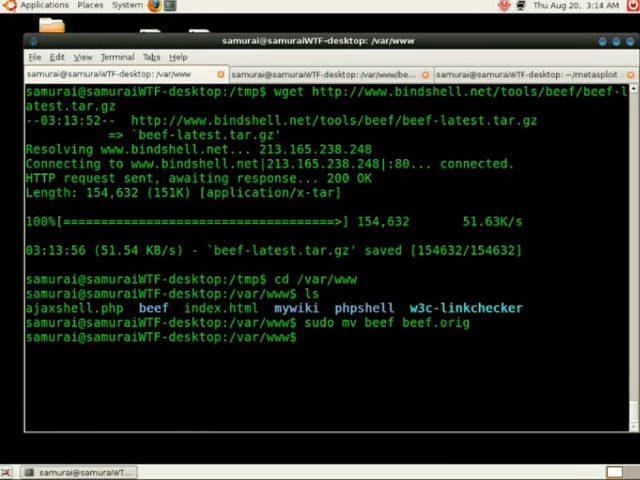
text(sudo tar)
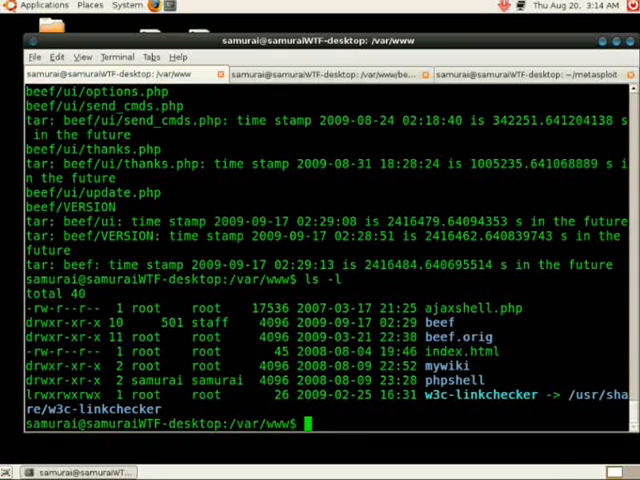
Step: Give www-data:www-data recursive ownership of the new beef folder and list its contents
text(sudo)
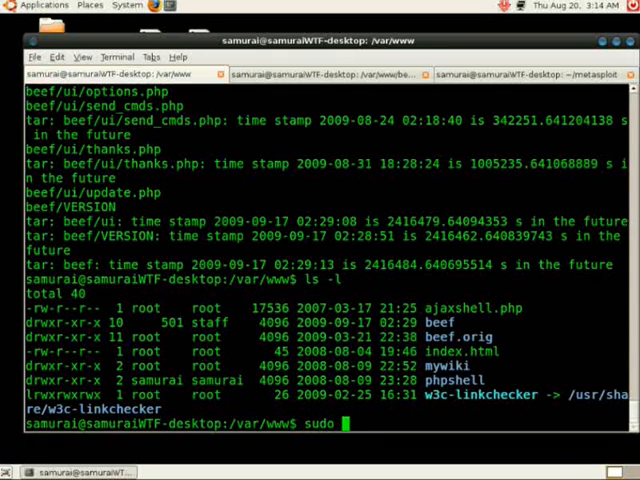
text(chown -R www-)
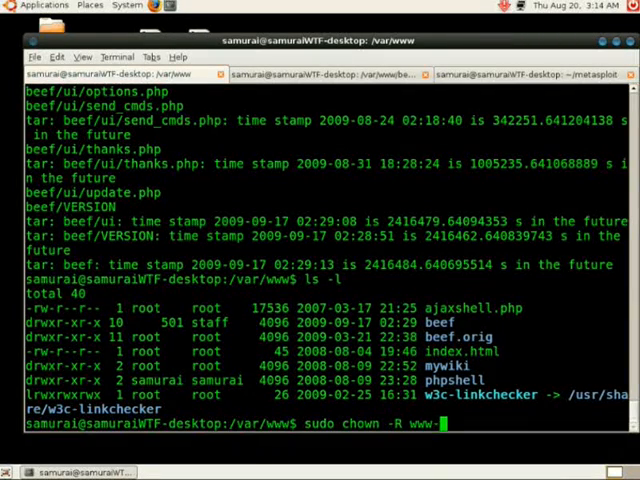
text(data:www-data beef)
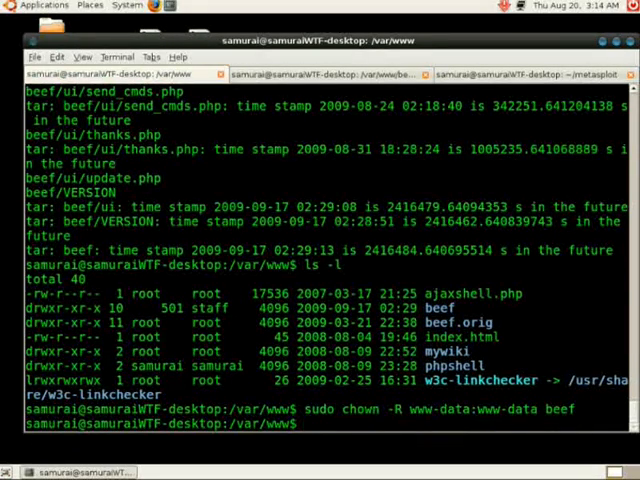
text(cd beef)
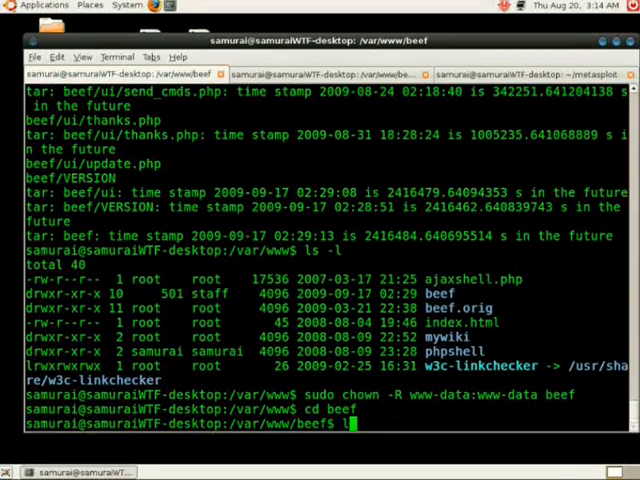
key(Return)
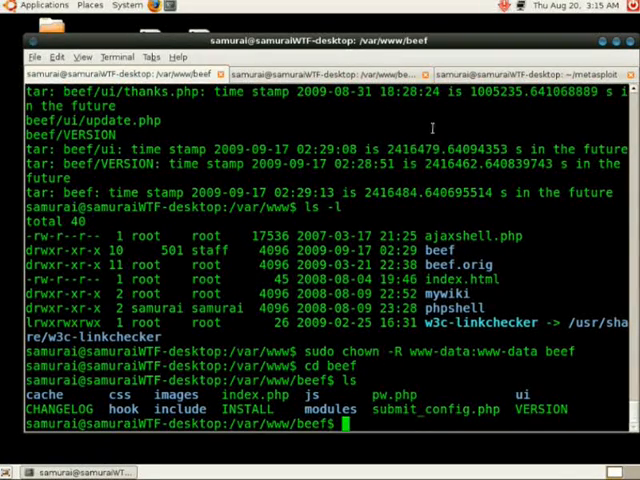
Step: Show the machine's network addresses with ip addr to find the LAN IP
text(ip addr)
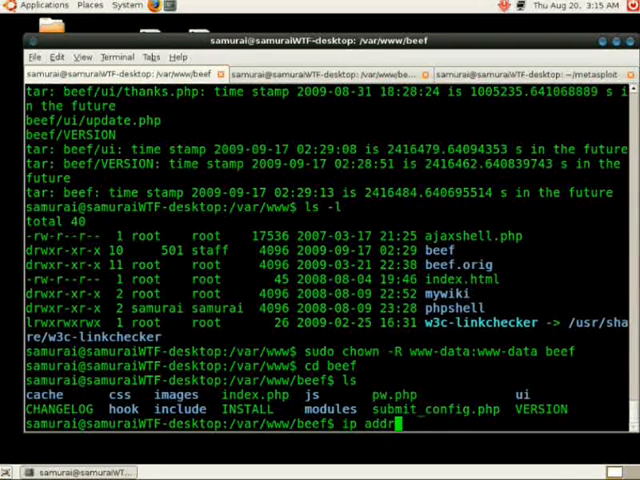
key(Return)
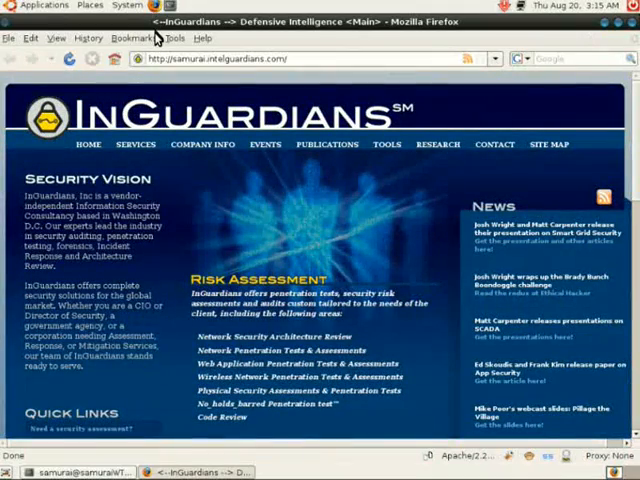
click(130, 36)
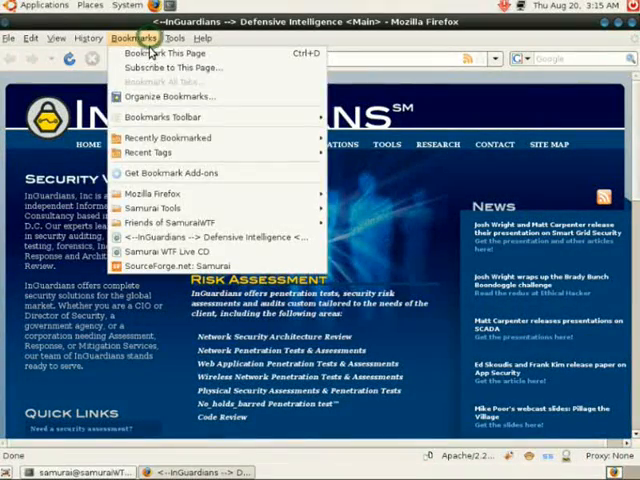
mouse_move(152, 208)
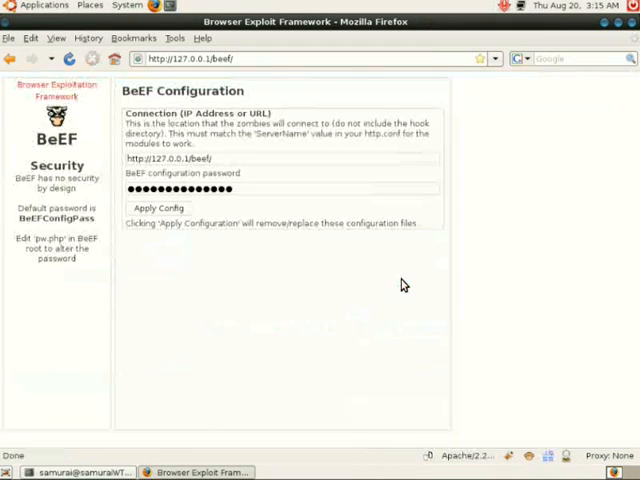
mouse_move(176, 82)
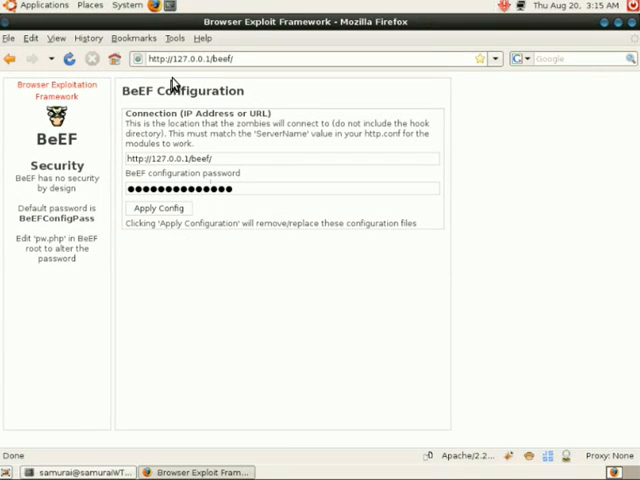
mouse_move(208, 96)
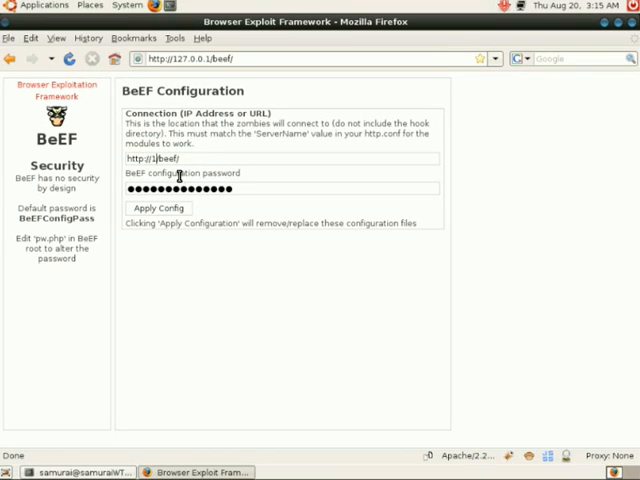
text(92.168.1.235)
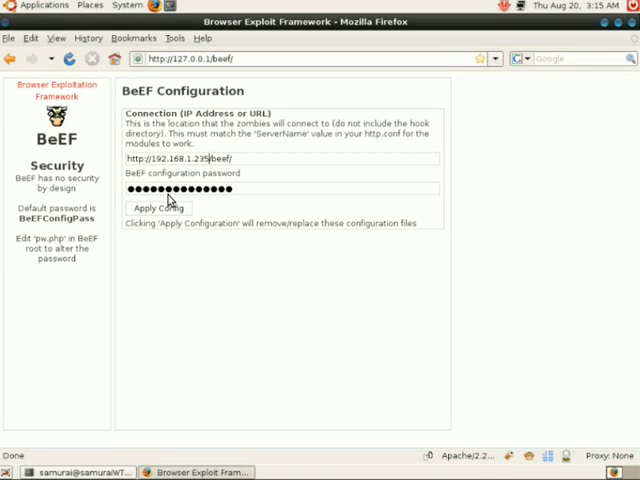
click(156, 208)
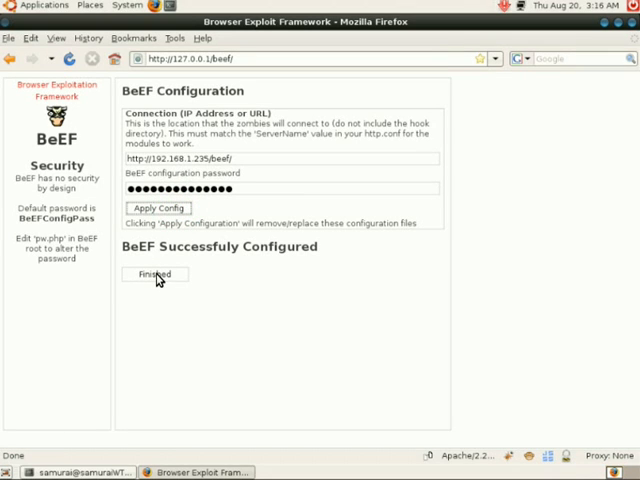
click(154, 274)
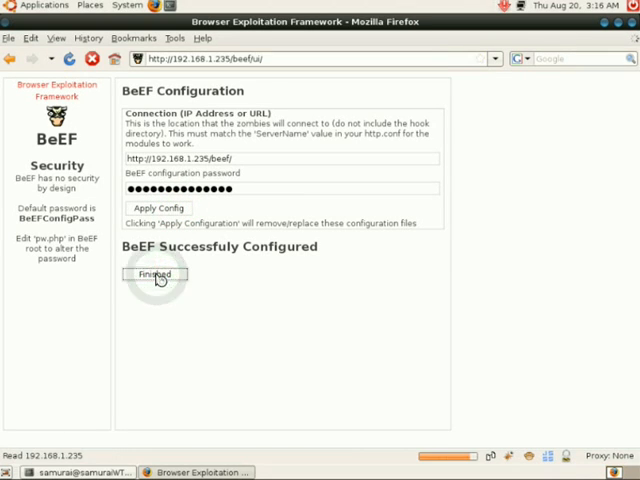
Step: Launch the MSF Browser Exploit module from BeEF's Standard Modules menu
click(156, 274)
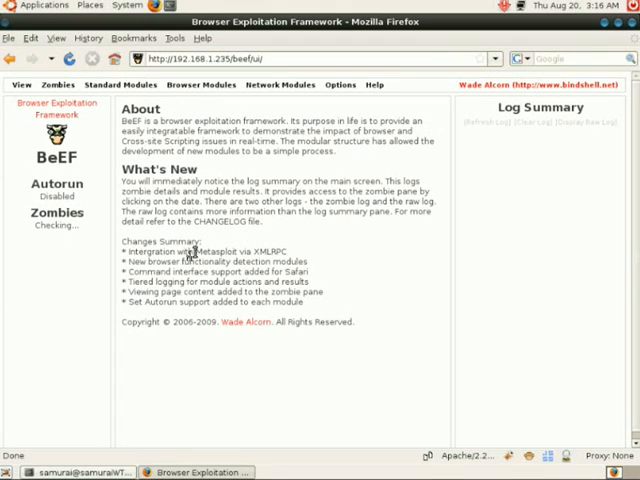
click(200, 84)
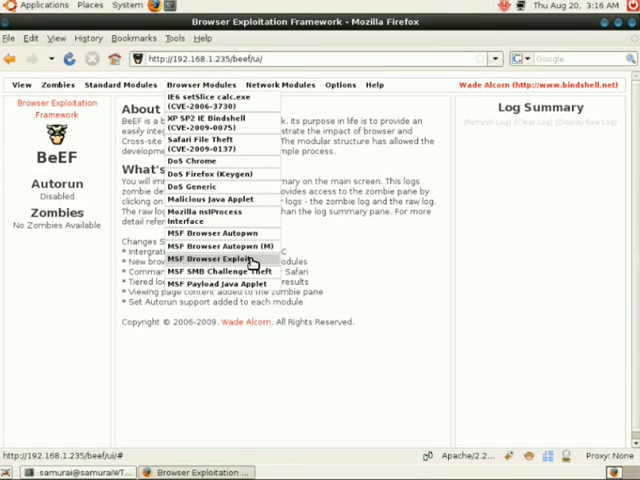
click(228, 260)
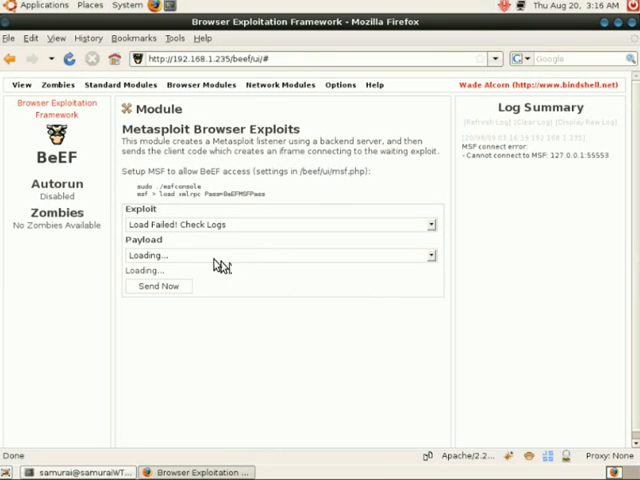
mouse_move(244, 244)
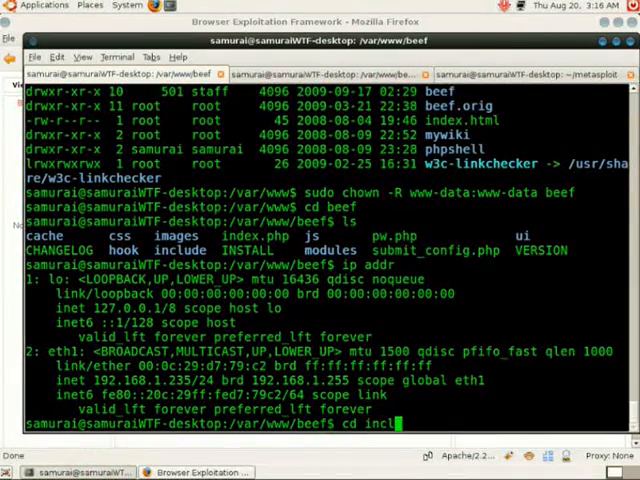
key(Return)
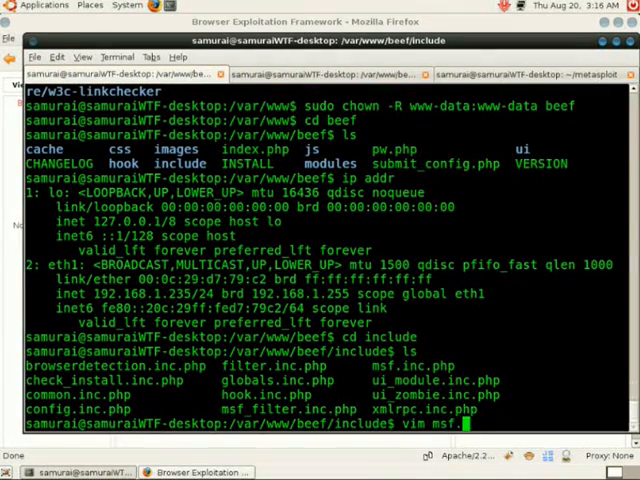
key(Return)
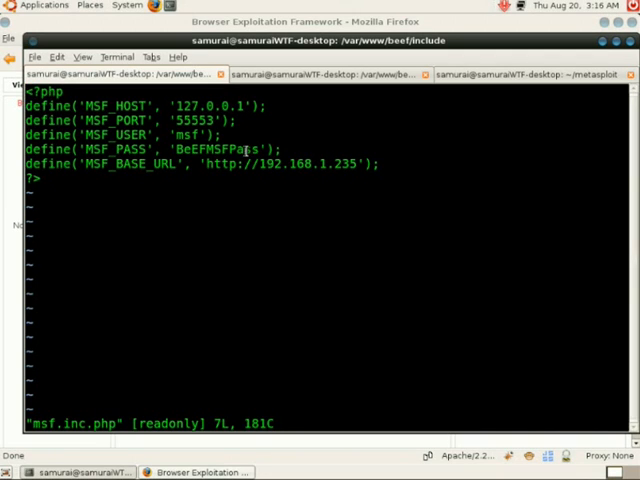
double_click(218, 148)
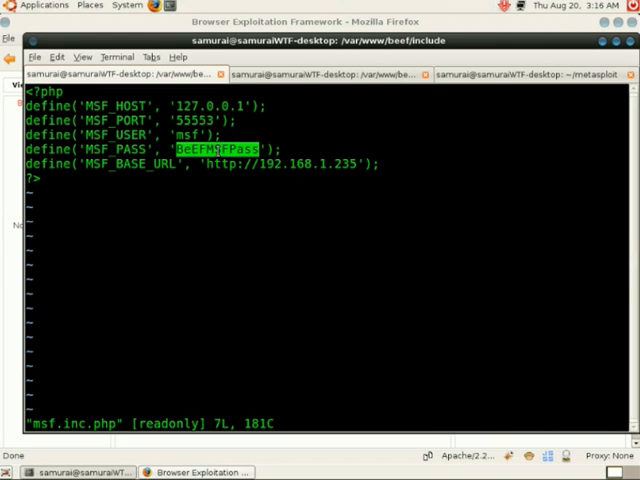
right_click(210, 160)
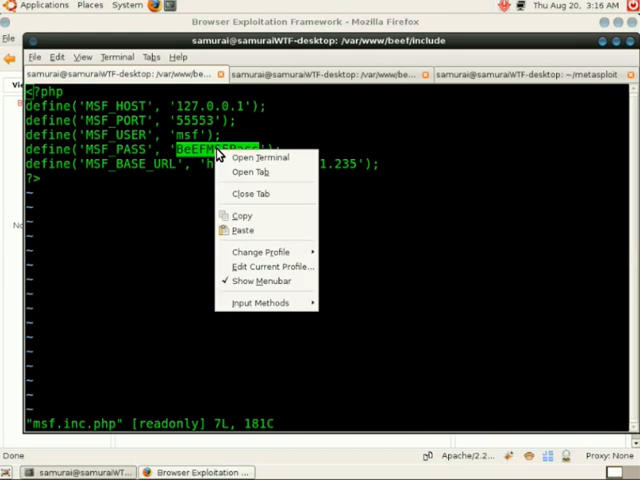
click(232, 212)
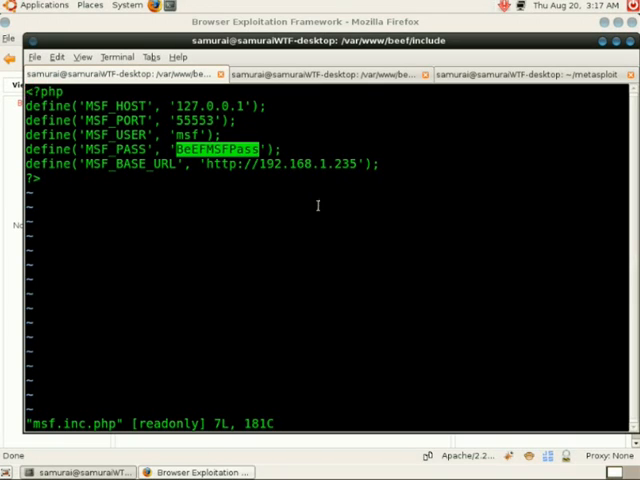
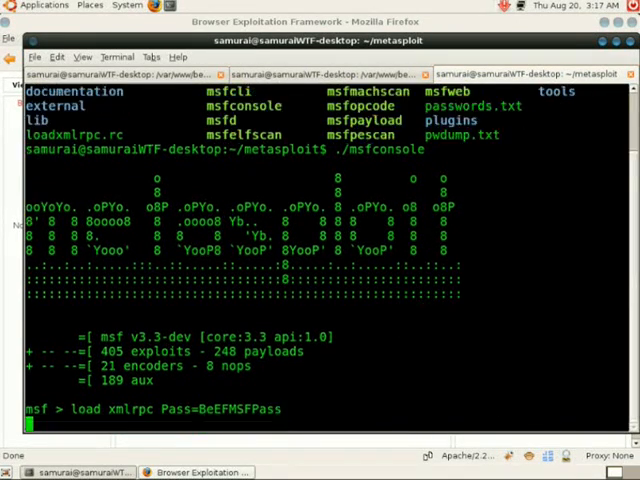
key(Return)
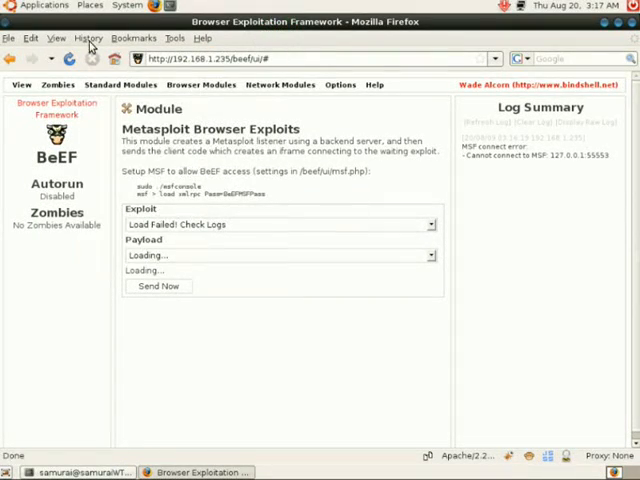
Step: Reselect the MSF module from Standard Modules to retry the Metasploit connection
click(80, 56)
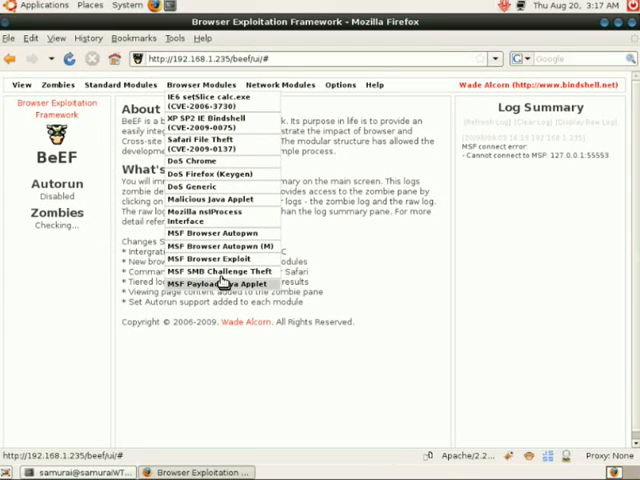
click(216, 244)
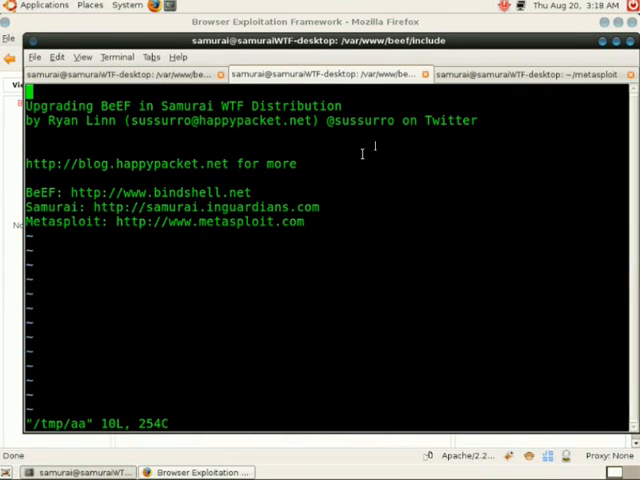
mouse_move(178, 172)
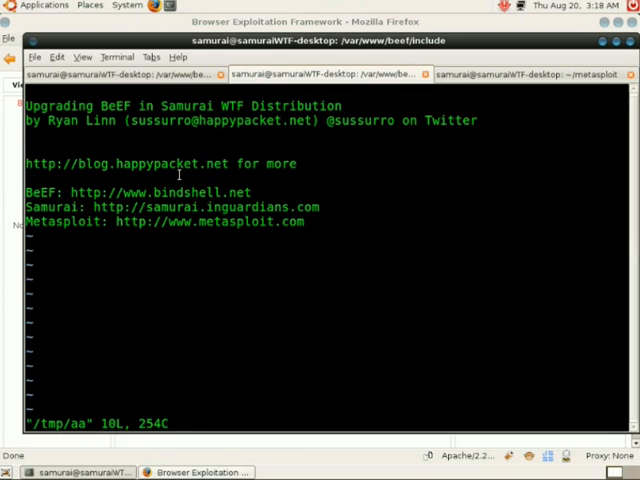